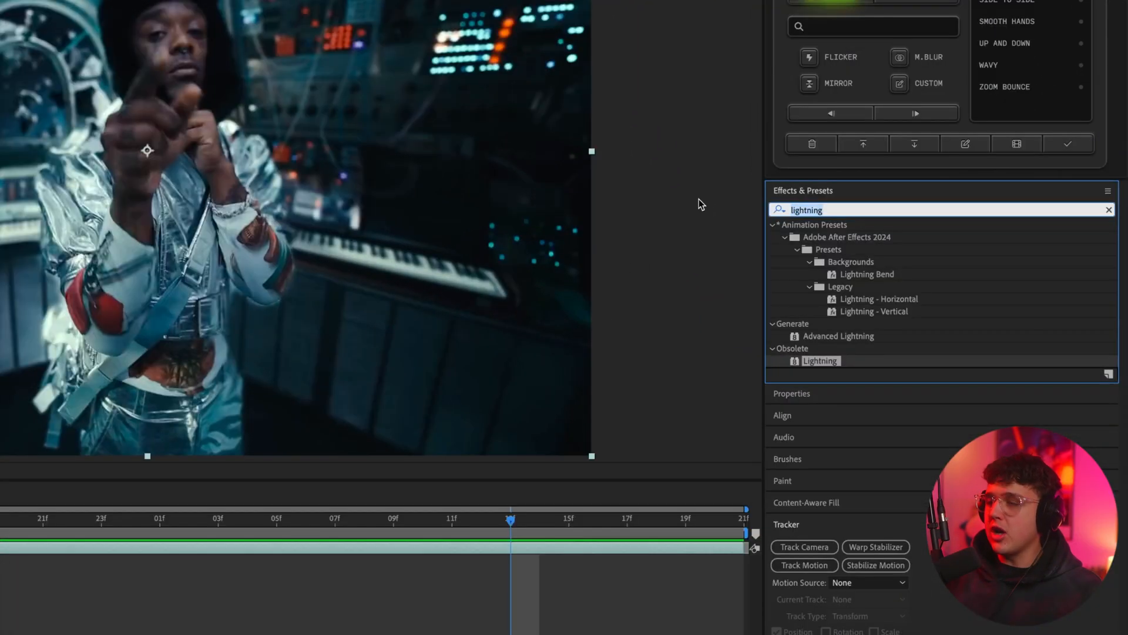
Step: Search Effects & Presets for 'lightning' to apply the Lightning effect to the footage
text(lig)
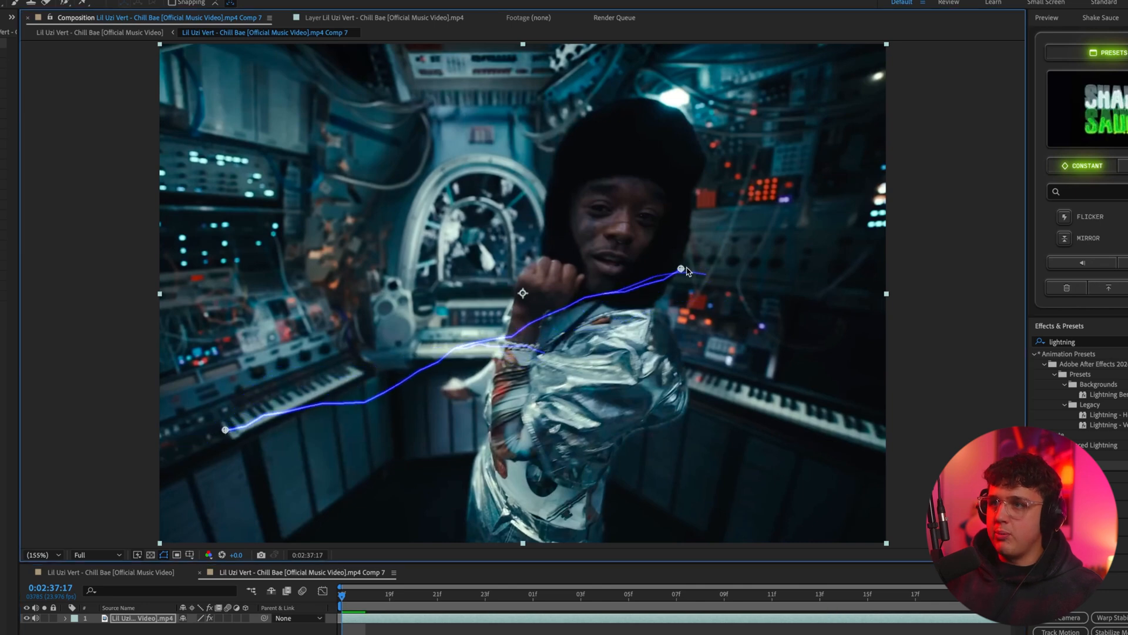
Step: Move the lightning bolt's end point down onto the lower-left keyboards
drag(680, 271, 353, 369)
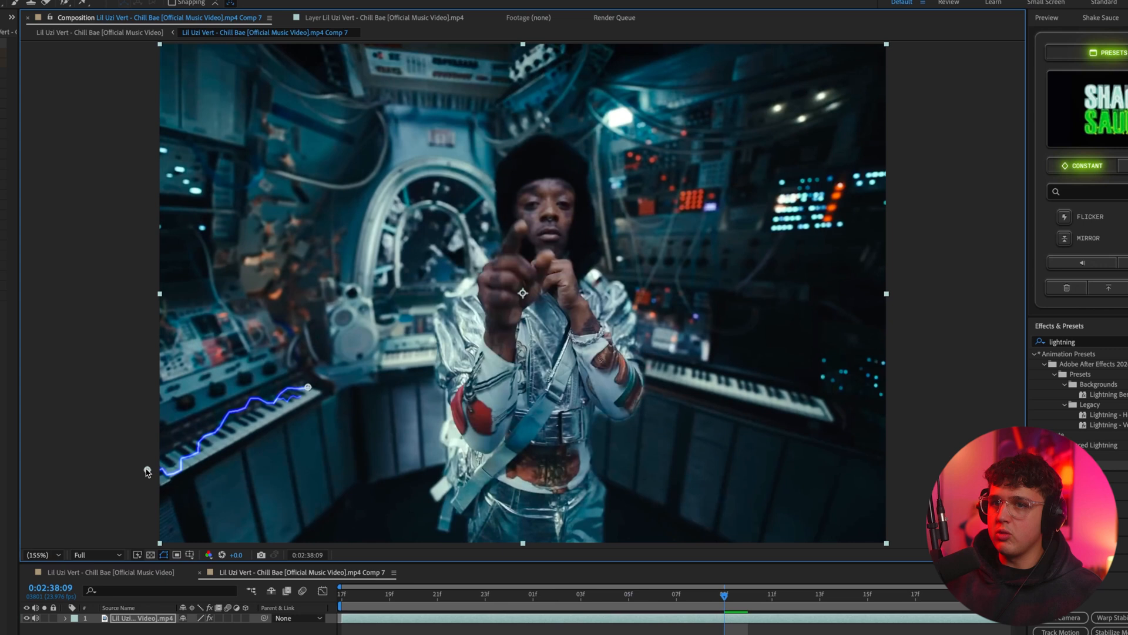
click(817, 611)
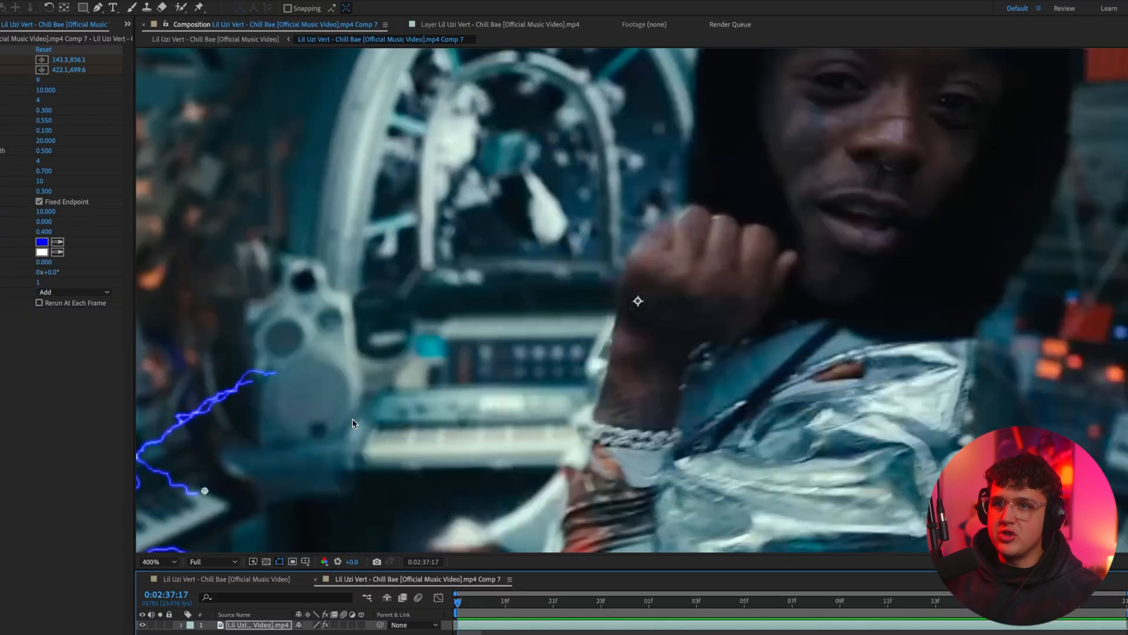
Step: Set the Lightning Outside Color to FF0000 red and confirm
click(154, 561)
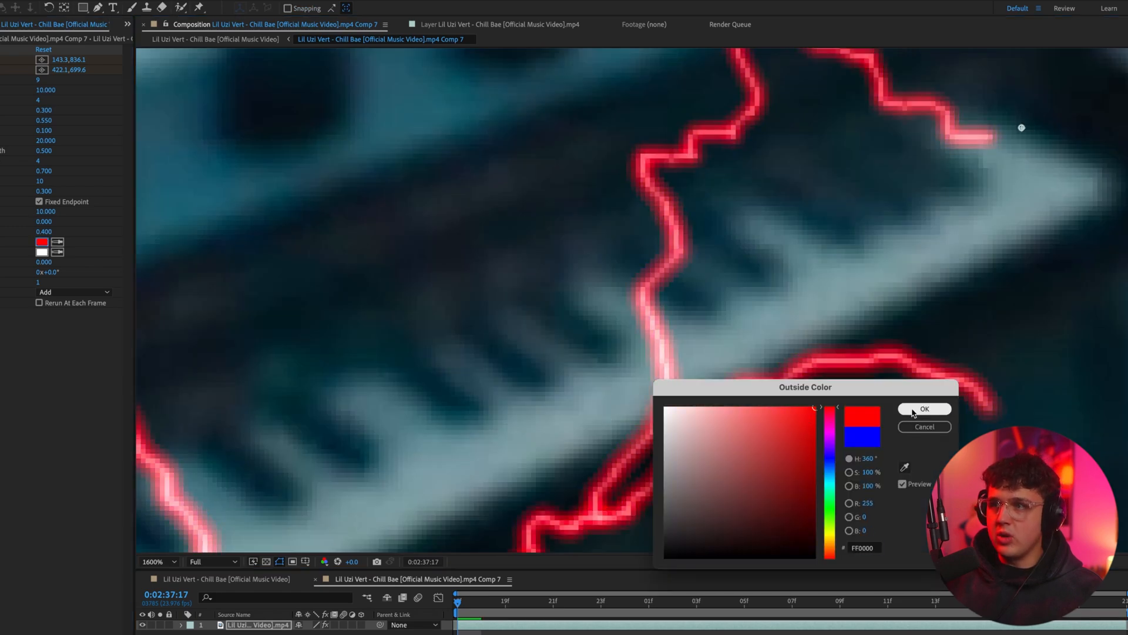
click(925, 409)
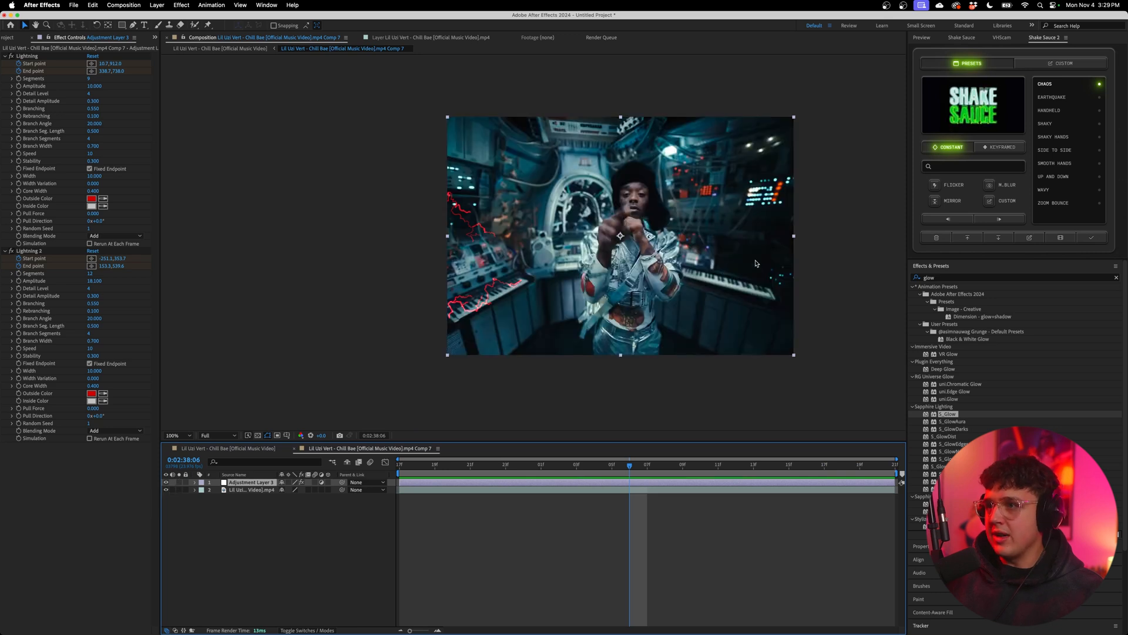
Step: Add the red-lightning adjustment-layer composition to the render queue
click(118, 14)
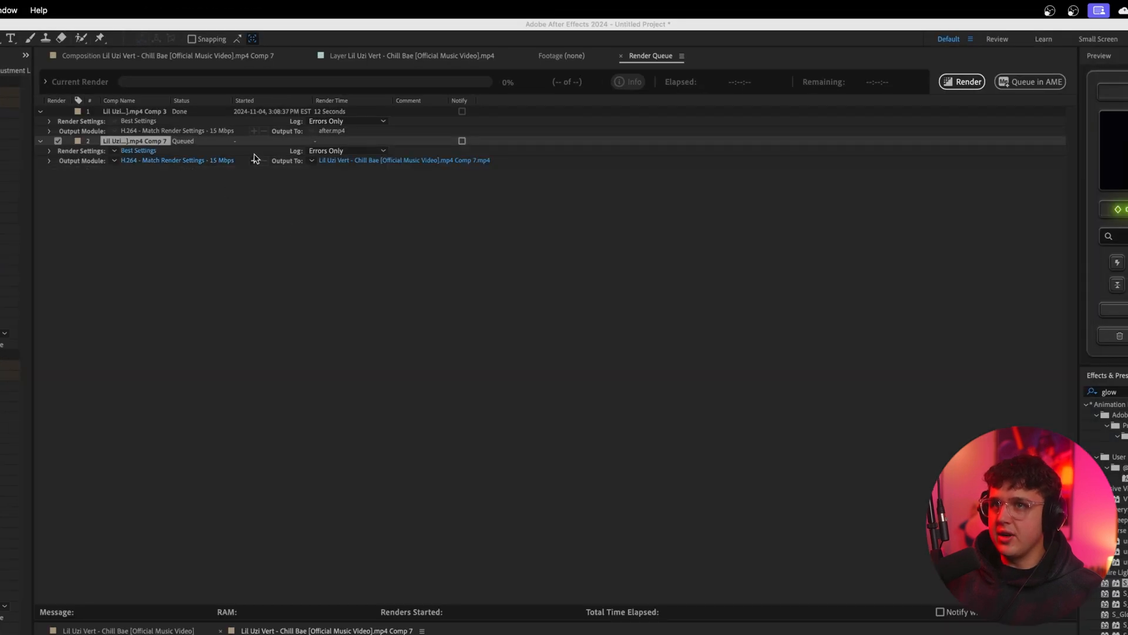
Step: Set the output module to QuickTime with RGB + Alpha channels
click(176, 161)
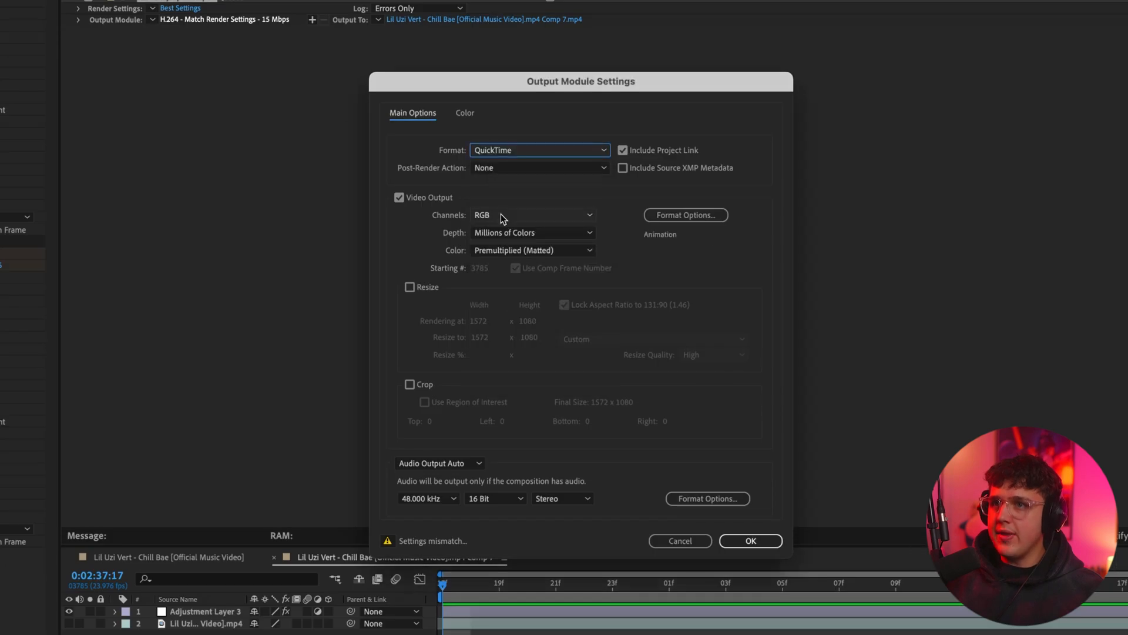
click(532, 215)
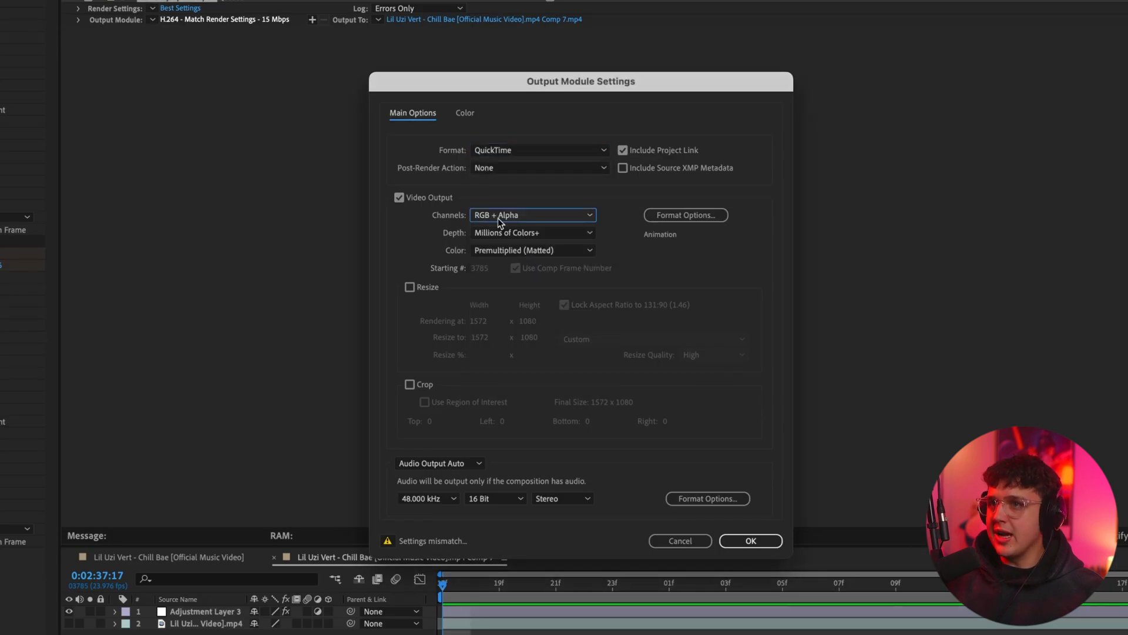
click(750, 541)
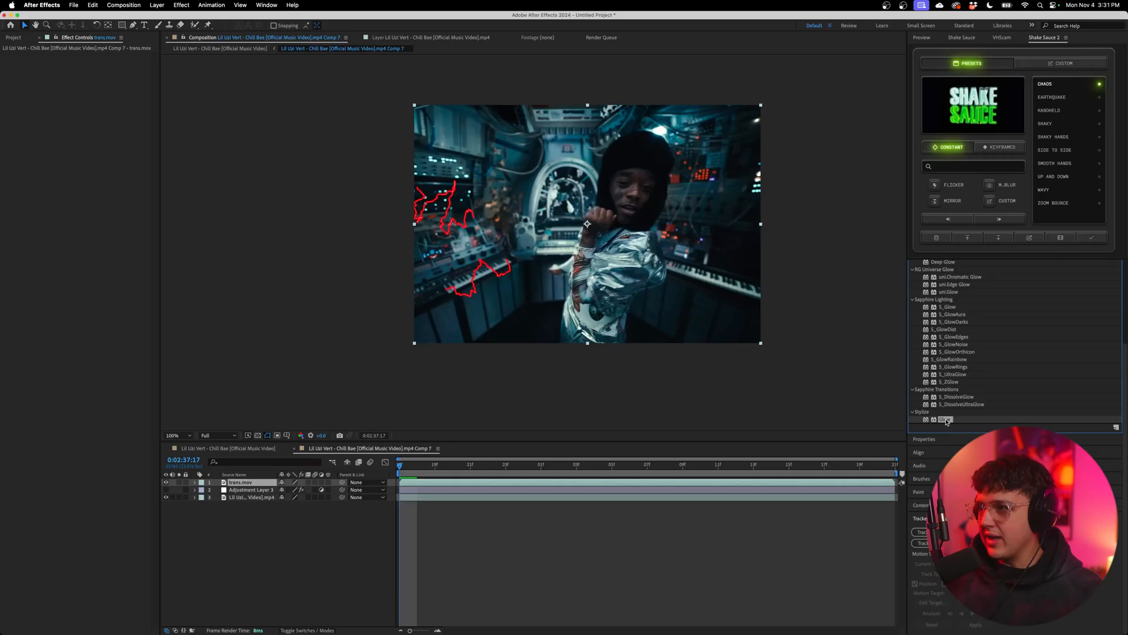
Step: Apply Stylize > Glow to trans.mov and jump later to preview the glowing bolts
double_click(945, 419)
text(rsmb)
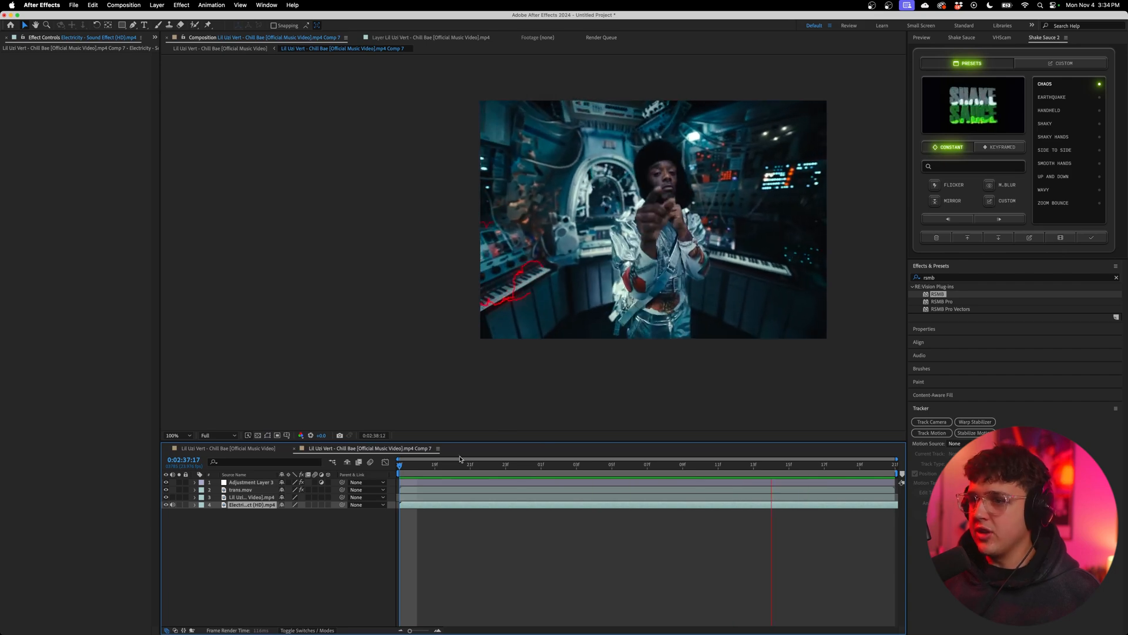
click(648, 465)
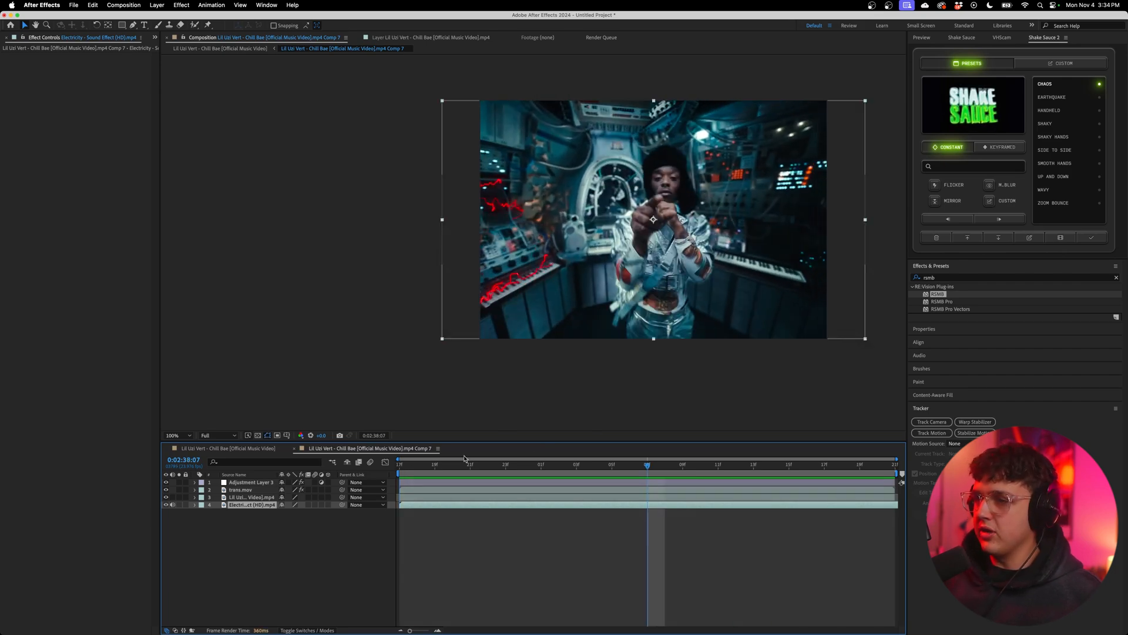